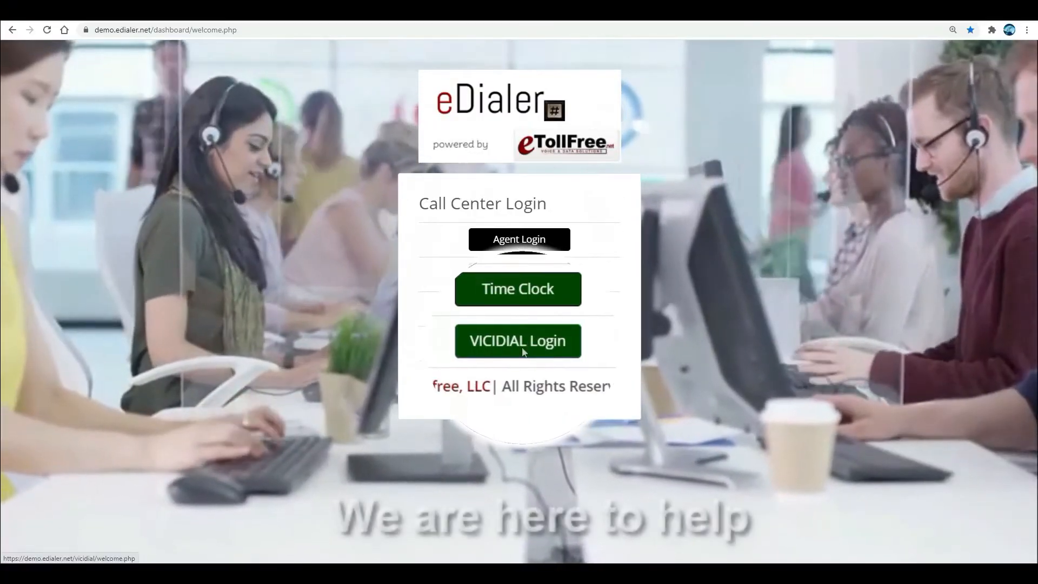
- Enter the VICIdial administration dashboard from the eDialer welcome page
{"action": "left_click", "coordinate": [518, 341]}
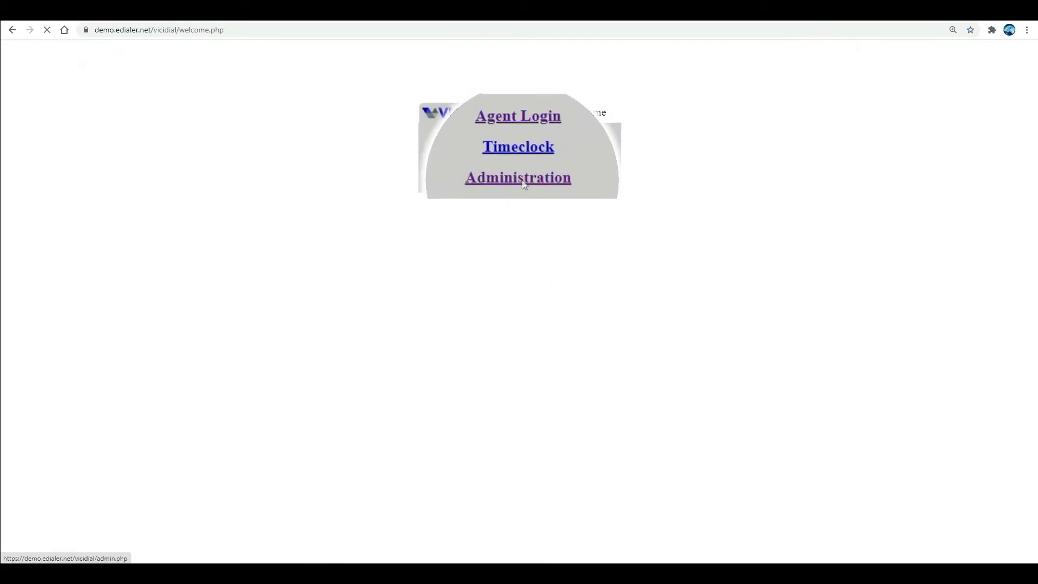
{"action": "left_click", "coordinate": [518, 177]}
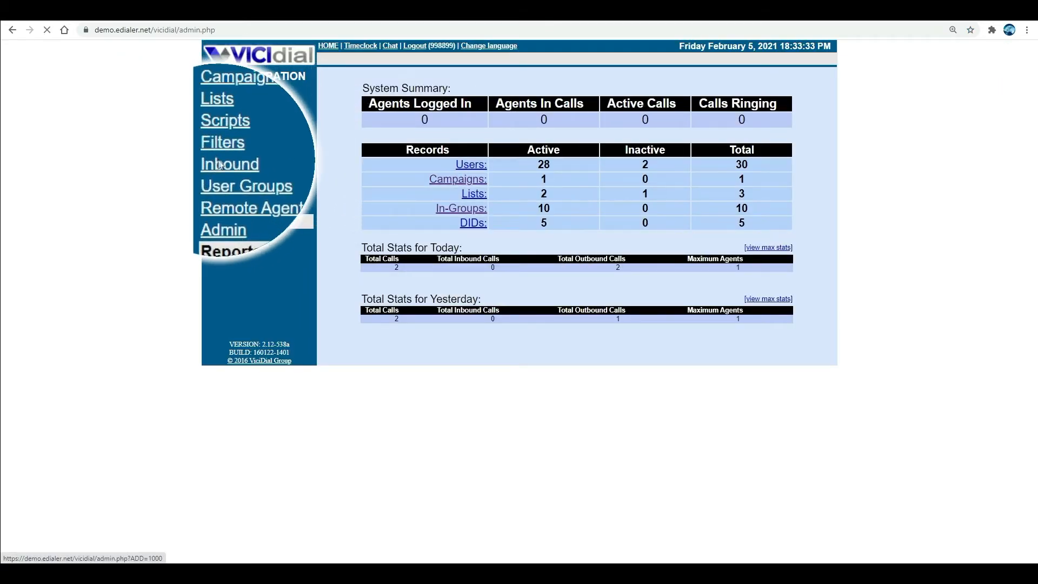
{"action": "left_click", "coordinate": [229, 164]}
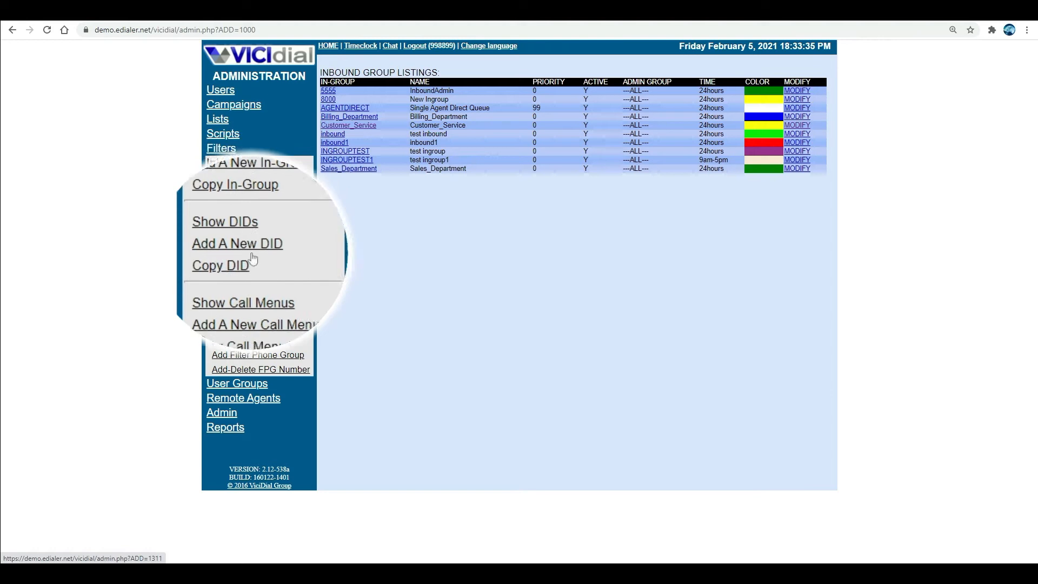
{"action": "left_click", "coordinate": [237, 243]}
{"action": "type", "text": "New DID"}
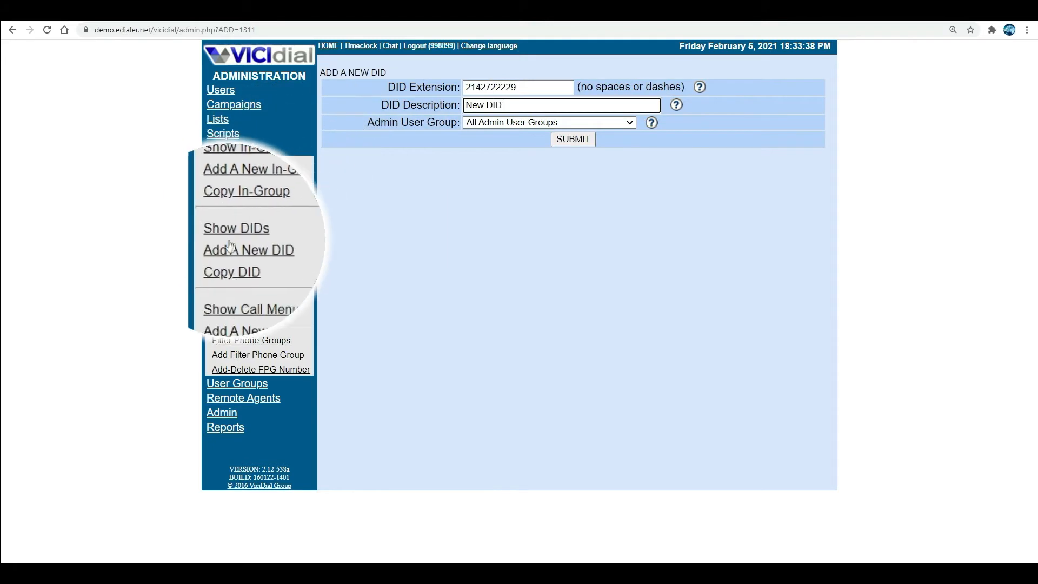
{"action": "left_click", "coordinate": [573, 140]}
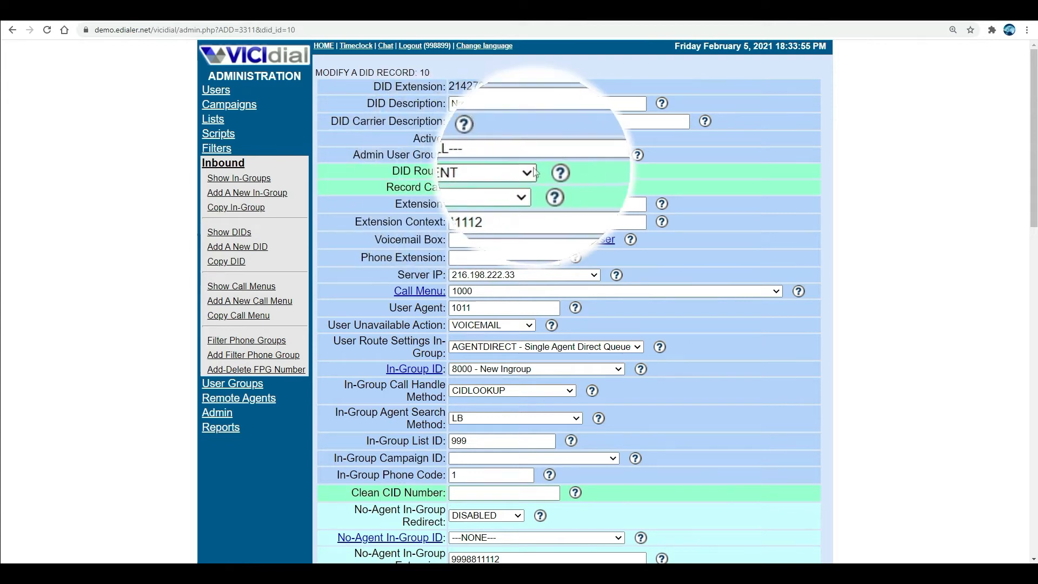
- Set the DID Route to IN_GROUP so calls go to an in-group
{"action": "left_click", "coordinate": [560, 173]}
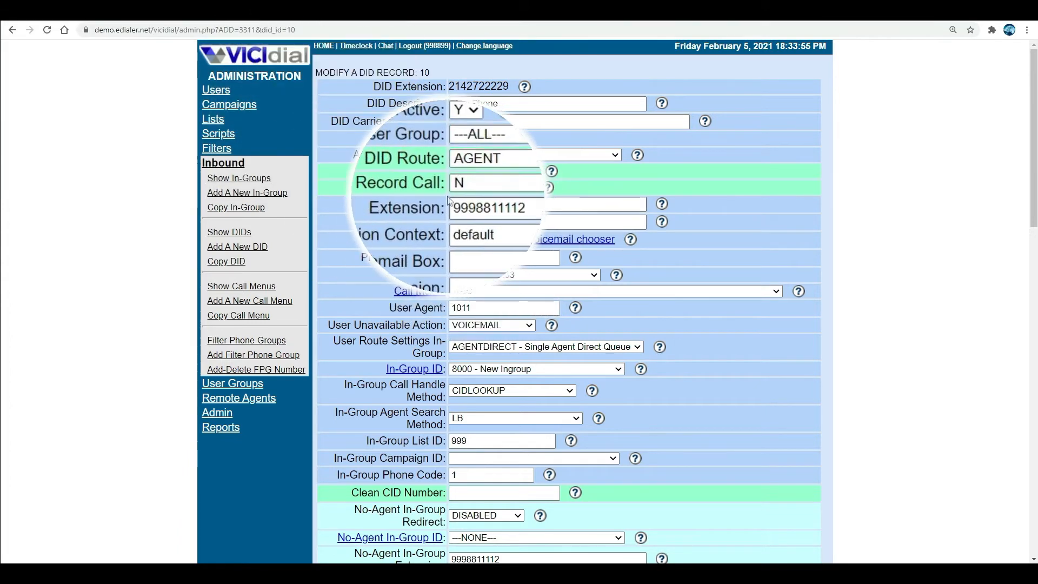
{"action": "left_click", "coordinate": [533, 154]}
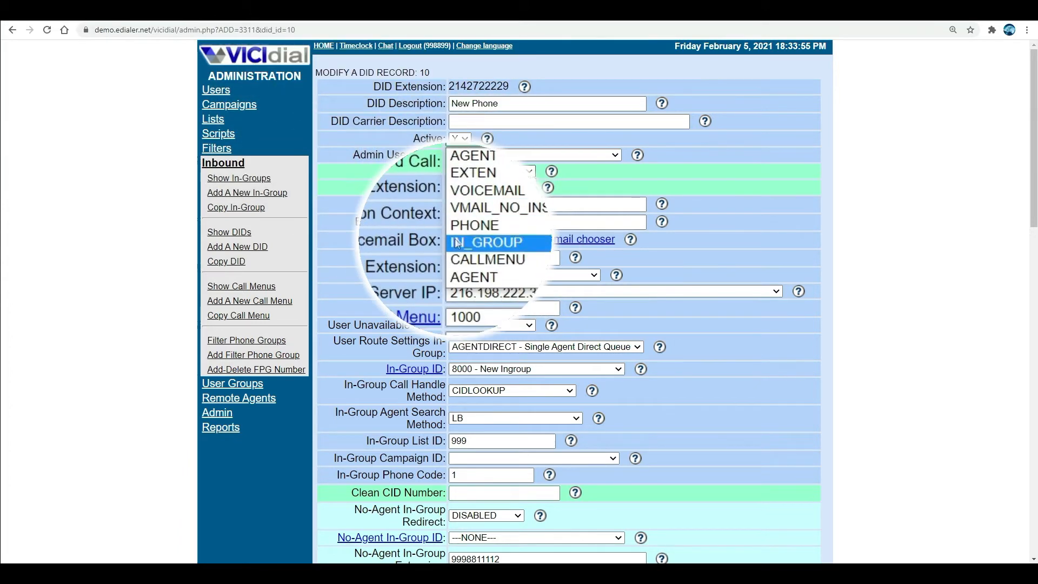
{"action": "left_click", "coordinate": [484, 243]}
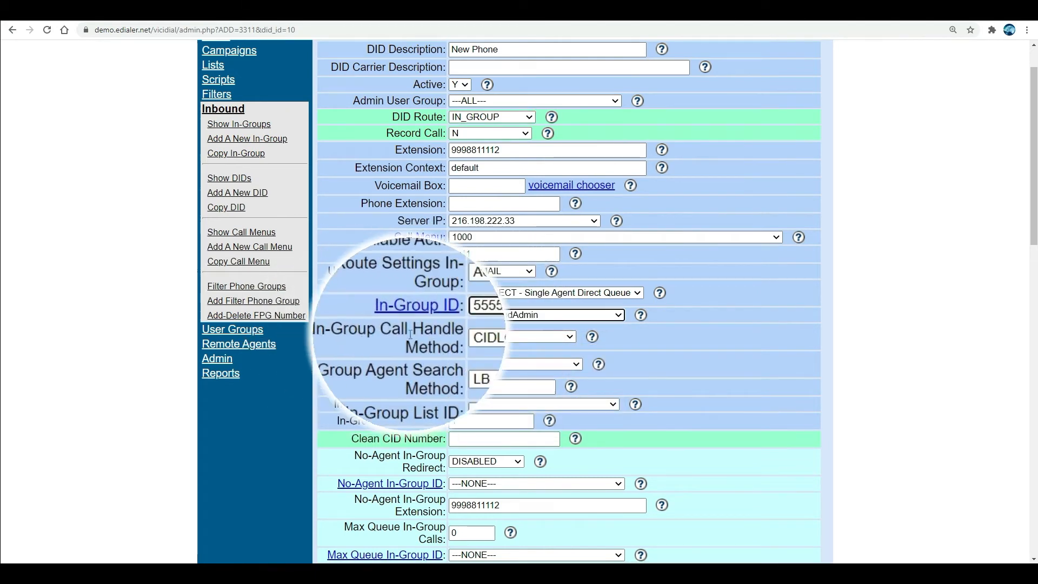
- Choose CIDLOOKUP as the In-Group Call Handle Method and review its help explanation
{"action": "left_click", "coordinate": [537, 336]}
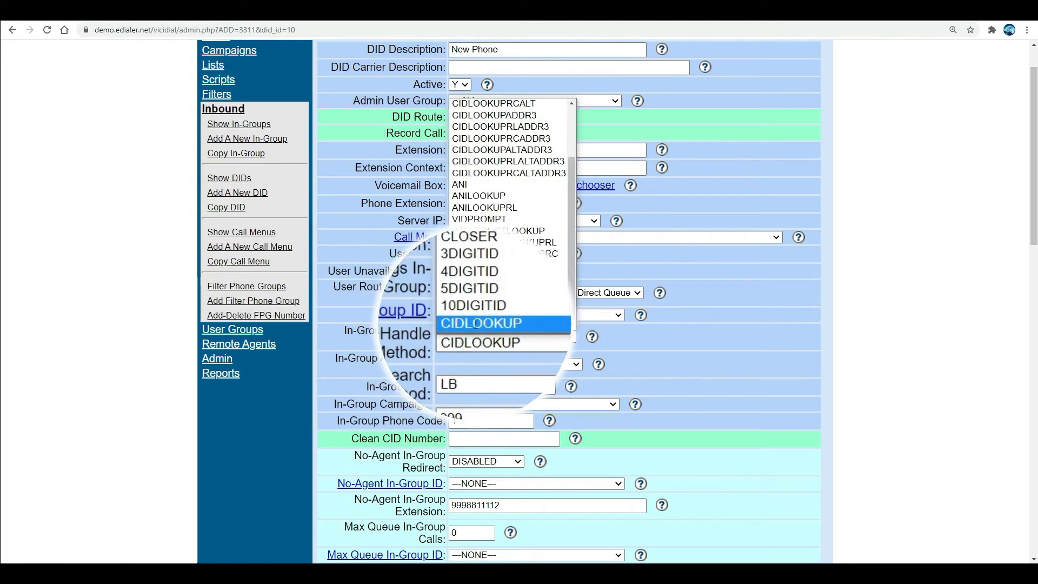
{"action": "left_click", "coordinate": [480, 324]}
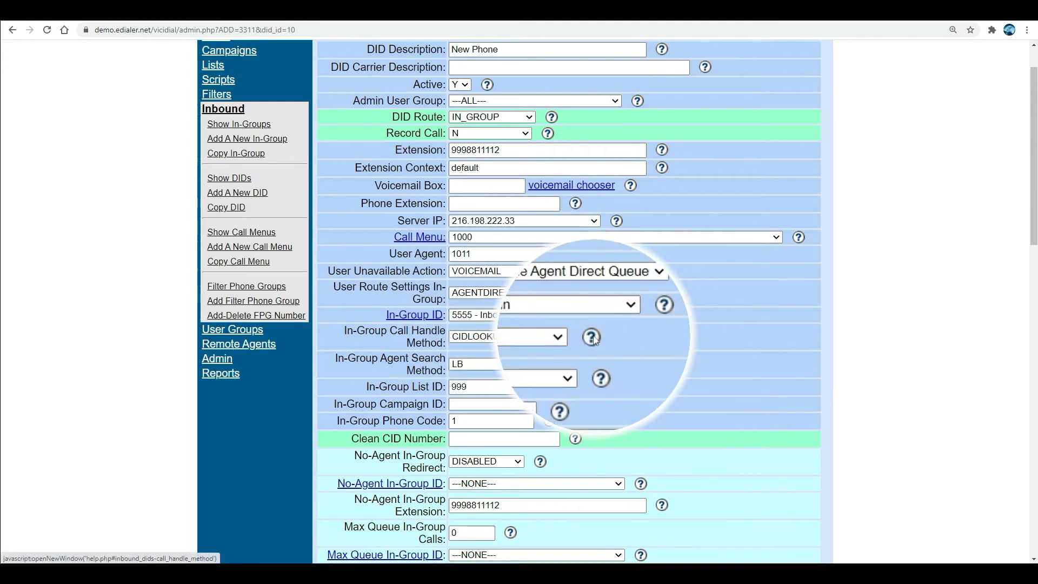
{"action": "left_click", "coordinate": [591, 336]}
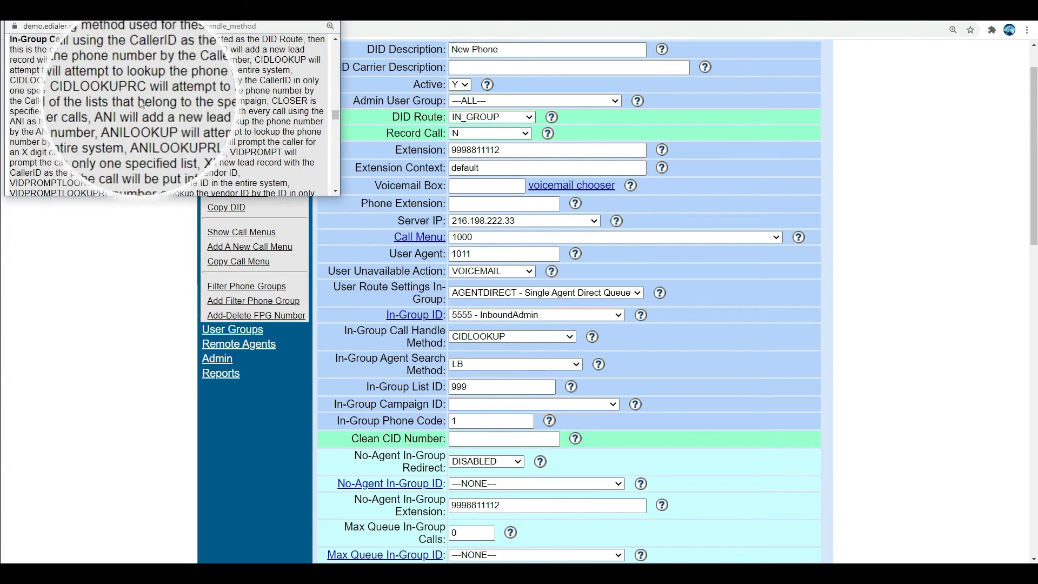
{"action": "scroll", "scroll_direction": "down", "scroll_amount": 3}
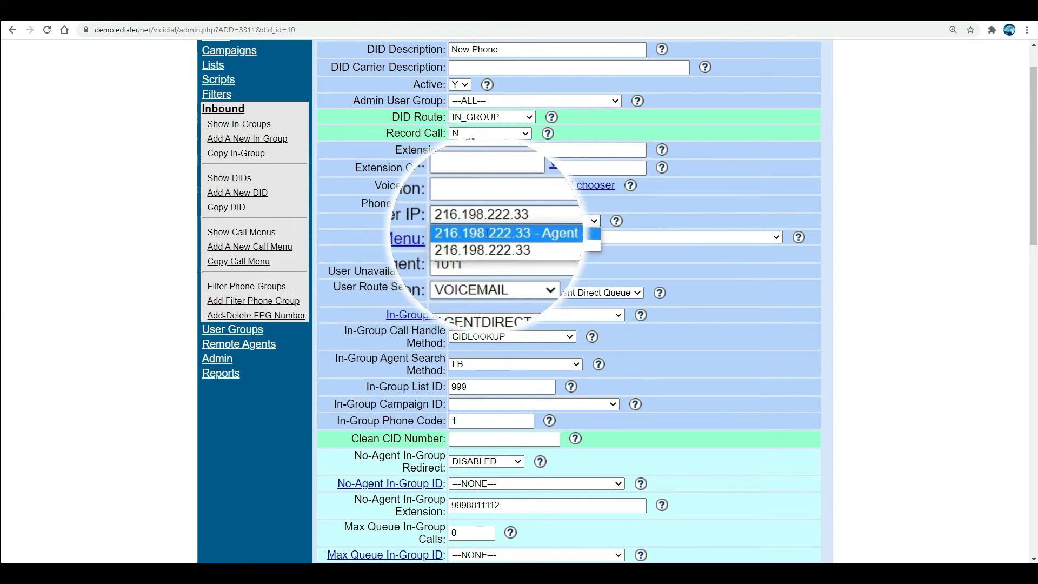
- Scroll down to the Server IP choices for the DID
{"action": "scroll", "scroll_direction": "down", "scroll_amount": 3}
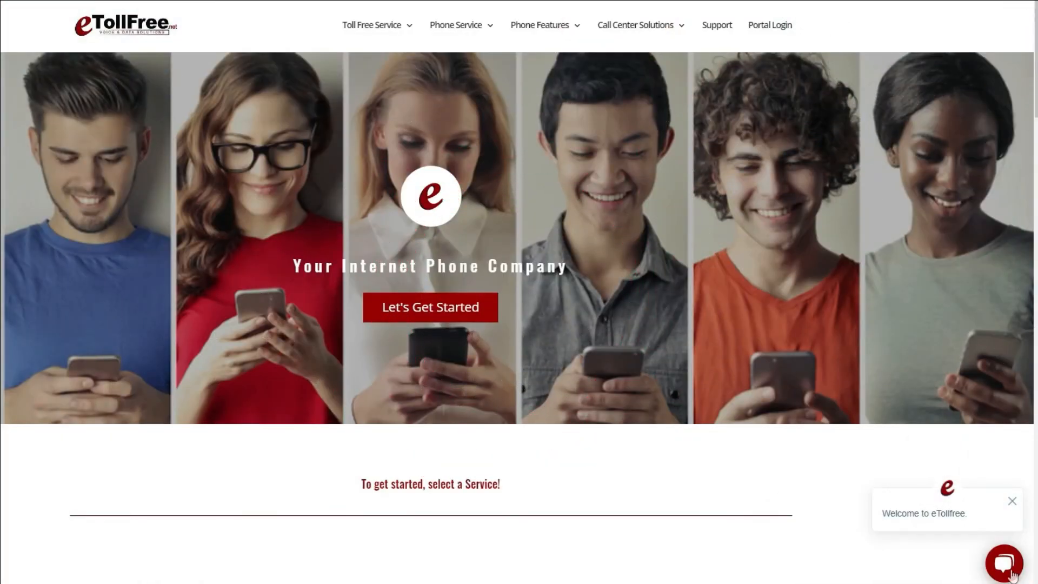
- Send 'I need help' through the eTollFree chat support window
{"action": "left_click", "coordinate": [1004, 564]}
{"action": "type", "text": "Hi! "}
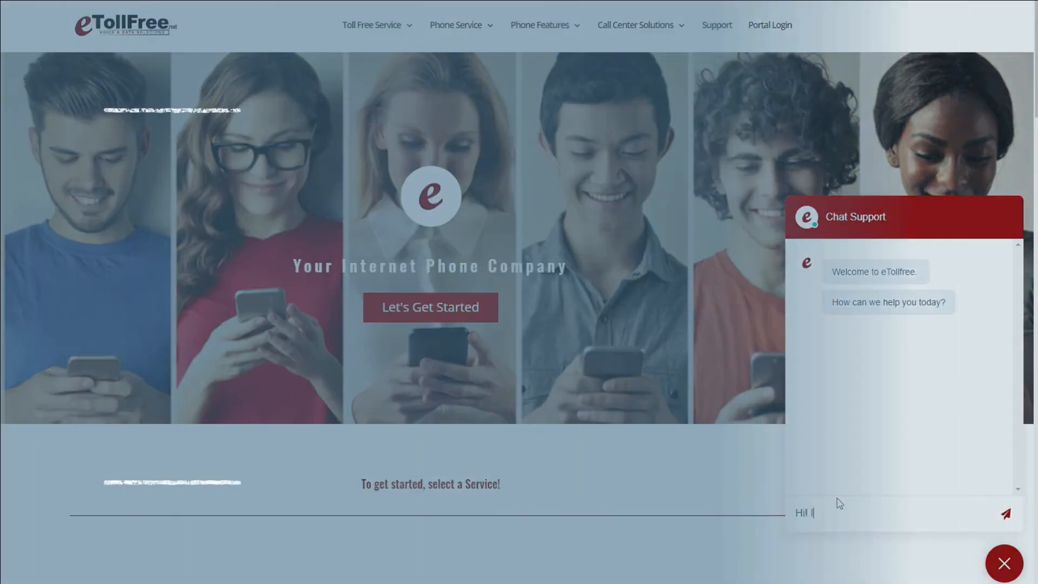
{"action": "type", "text": "I need help"}
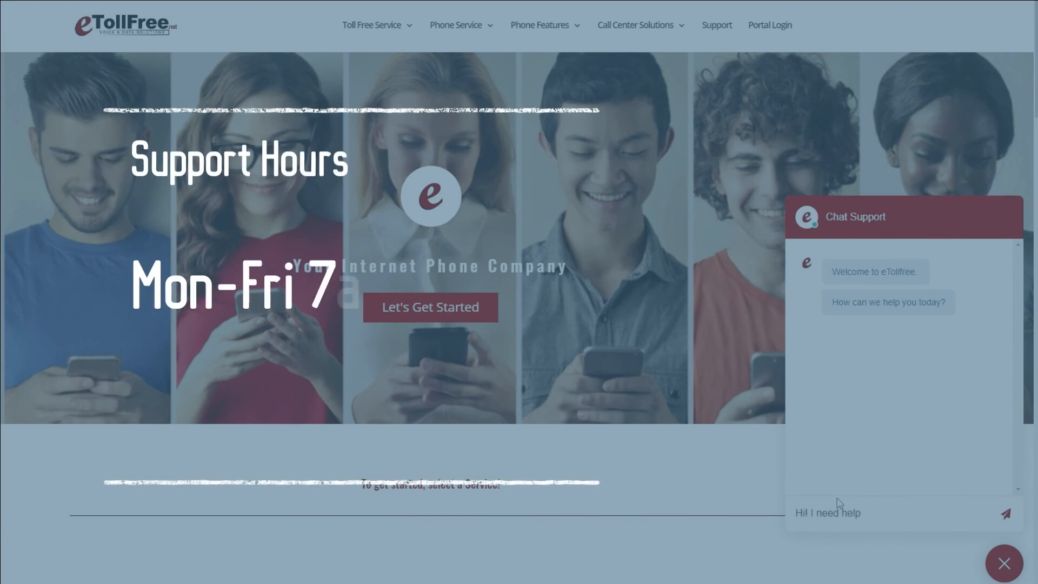
{"action": "left_click", "coordinate": [1003, 512]}
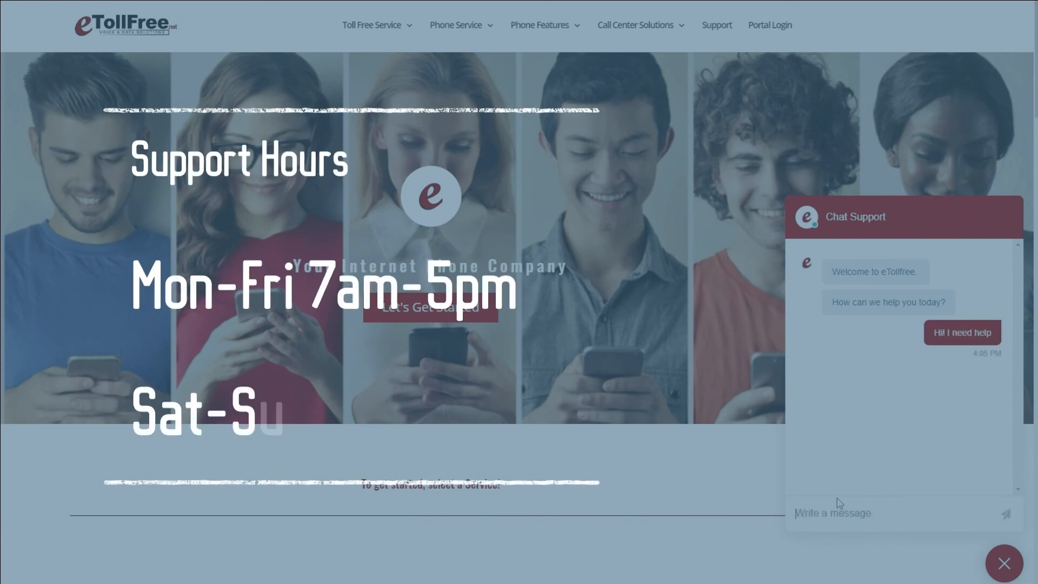